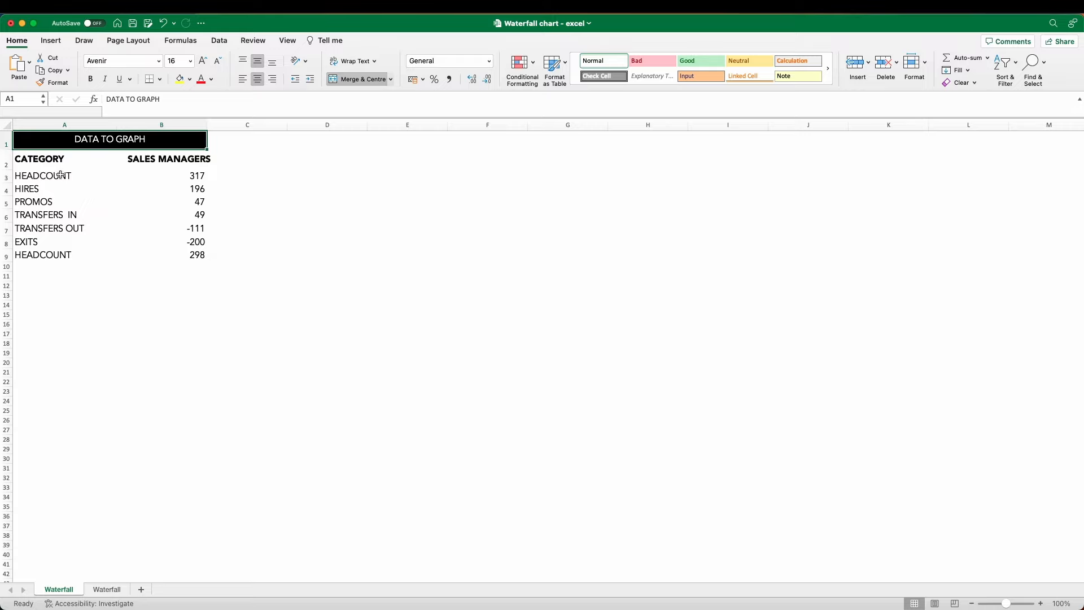
Select the CATEGORY and SALES MANAGERS data in A2:B9 for charting.
{"action": "left_click_drag", "start_coordinate": [43, 175], "coordinate": [43, 254]}
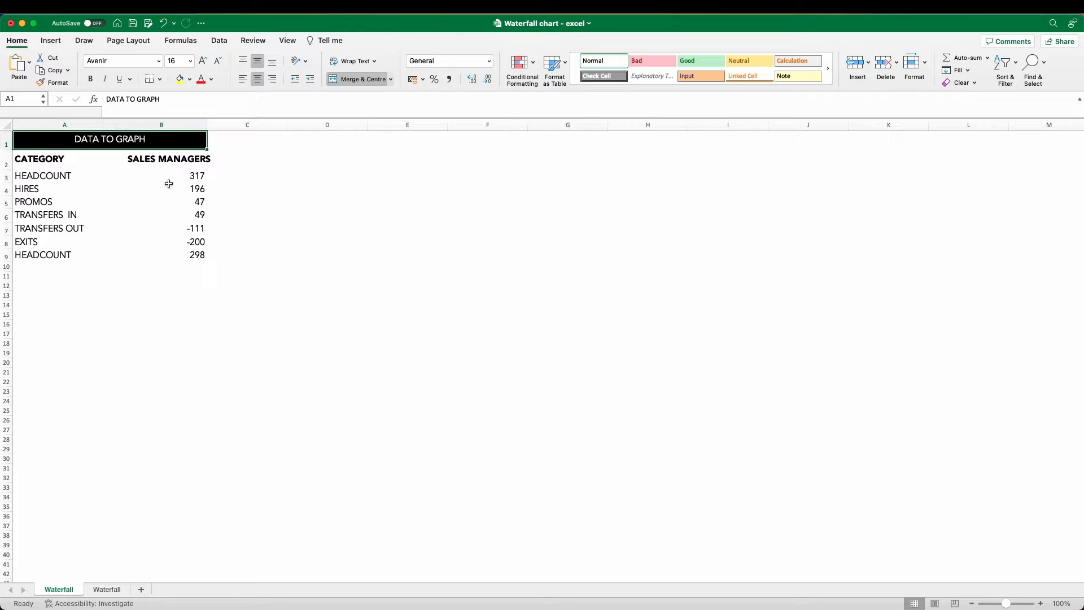
{"action": "left_click_drag", "start_coordinate": [161, 158], "coordinate": [162, 254]}
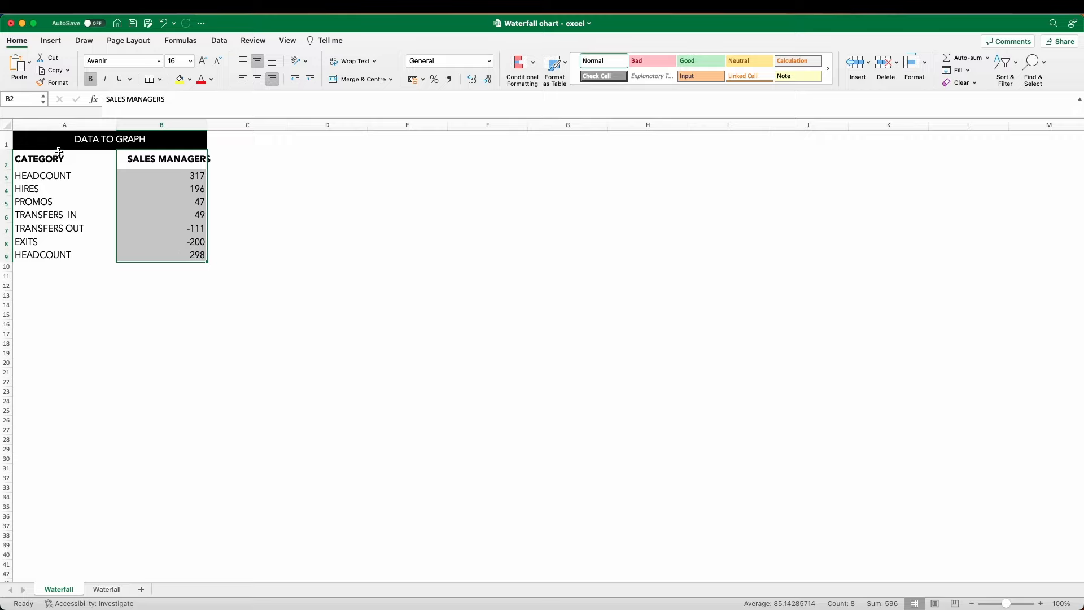
Insert a Waterfall chart of the selected headcount data from the Insert ribbon.
{"action": "left_click", "coordinate": [39, 158]}
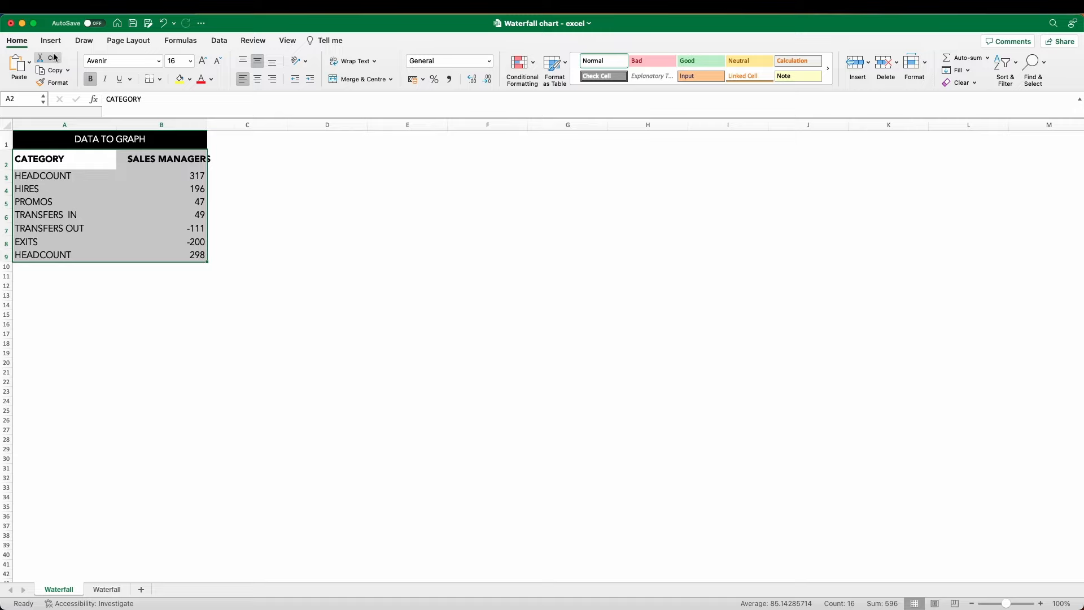
{"action": "left_click", "coordinate": [51, 40]}
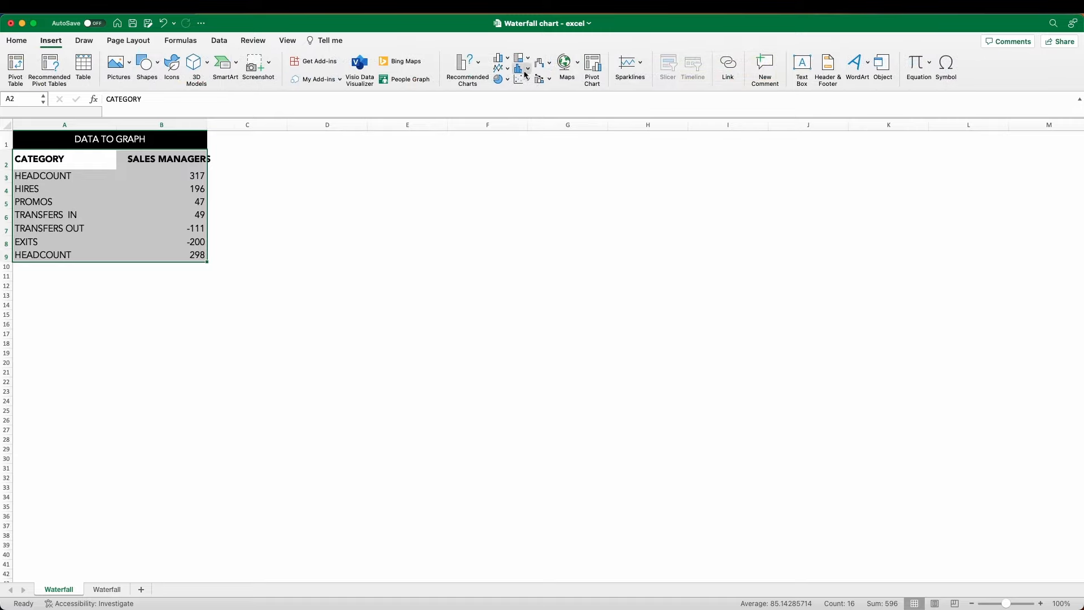
{"action": "left_click", "coordinate": [541, 62]}
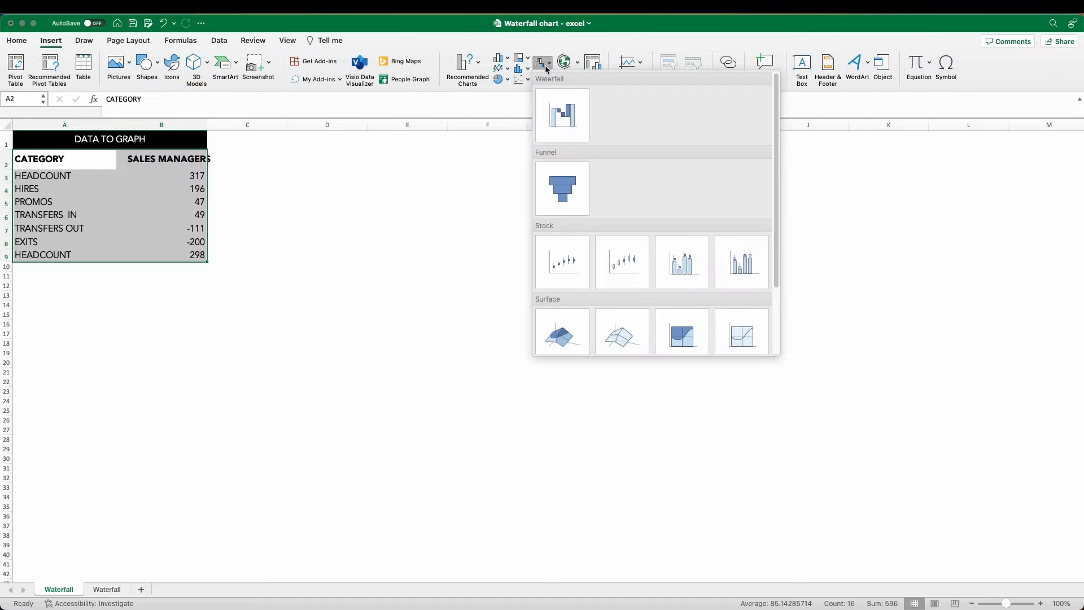
{"action": "left_click", "coordinate": [561, 115]}
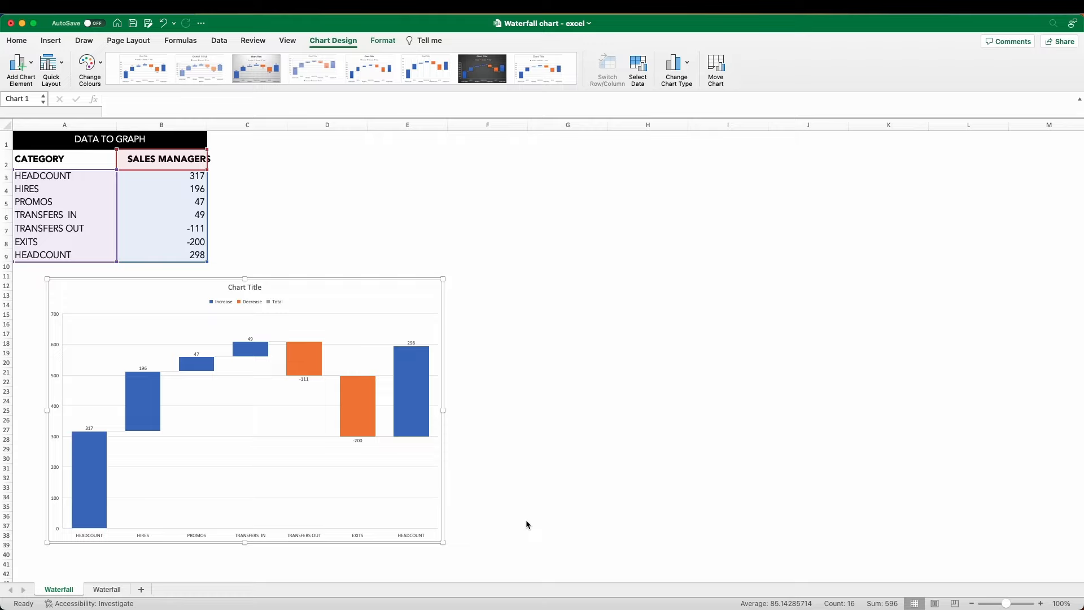
{"action": "mouse_move", "coordinate": [408, 401]}
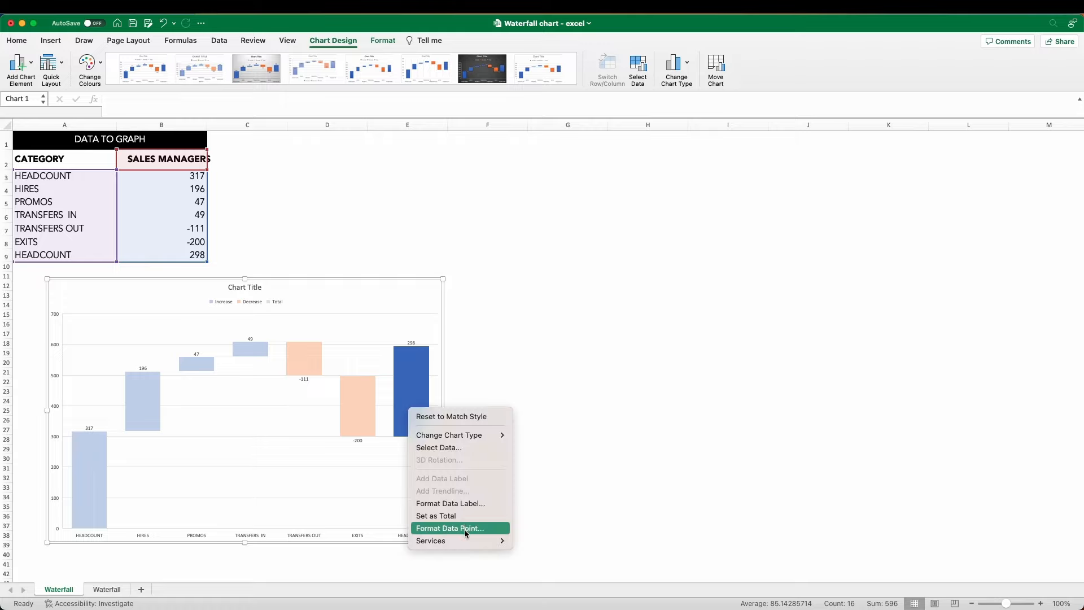
Set both the starting and final HEADCOUNT bars as totals in Format Data Point.
{"action": "left_click", "coordinate": [450, 528]}
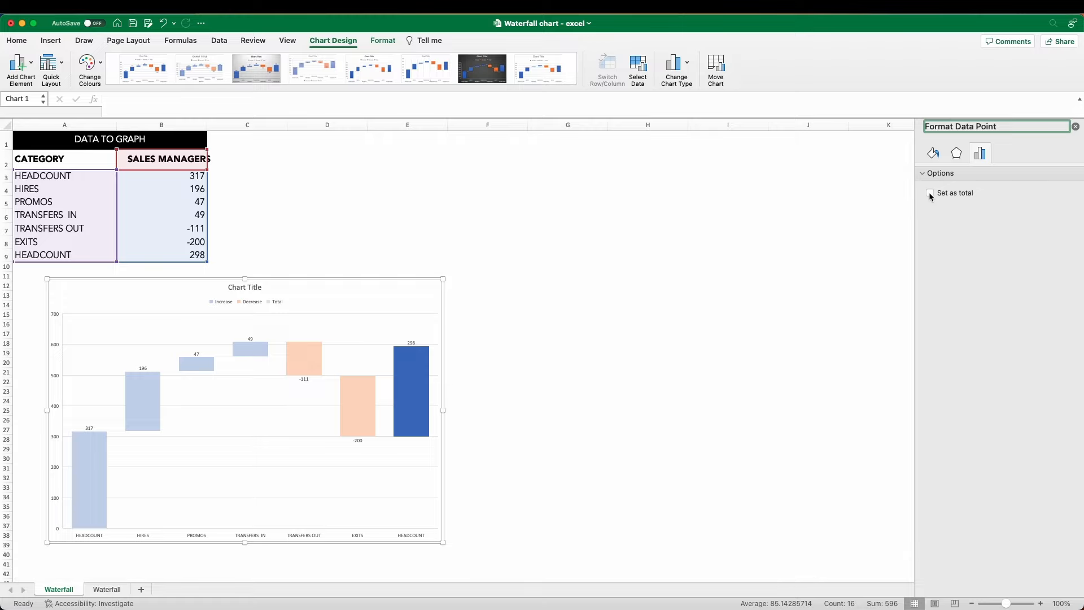
{"action": "left_click", "coordinate": [929, 194]}
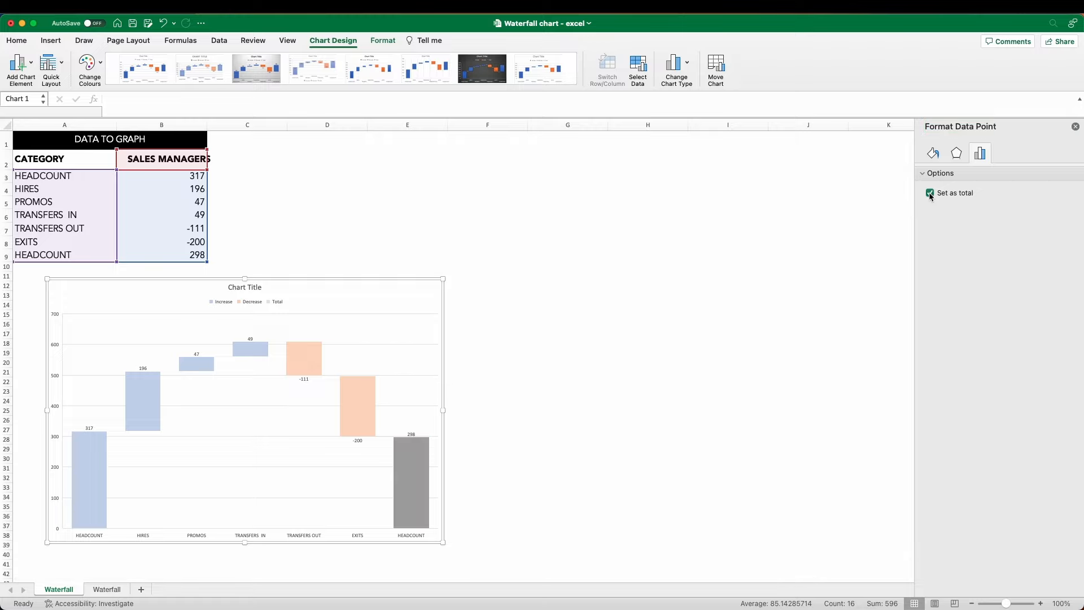
{"action": "mouse_move", "coordinate": [195, 466]}
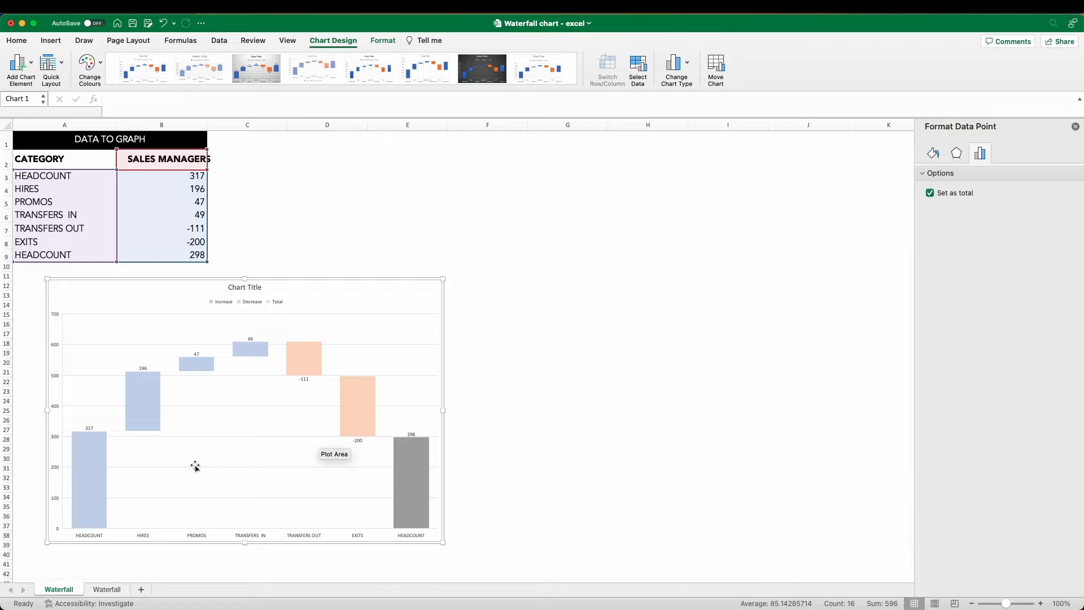
{"action": "left_click", "coordinate": [930, 193]}
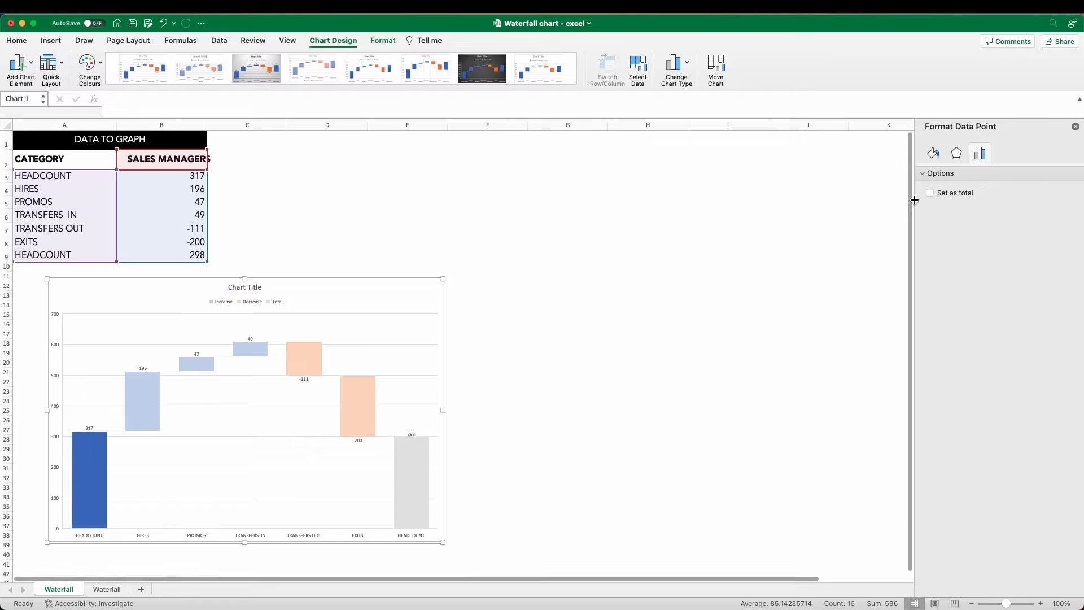
{"action": "left_click", "coordinate": [488, 429]}
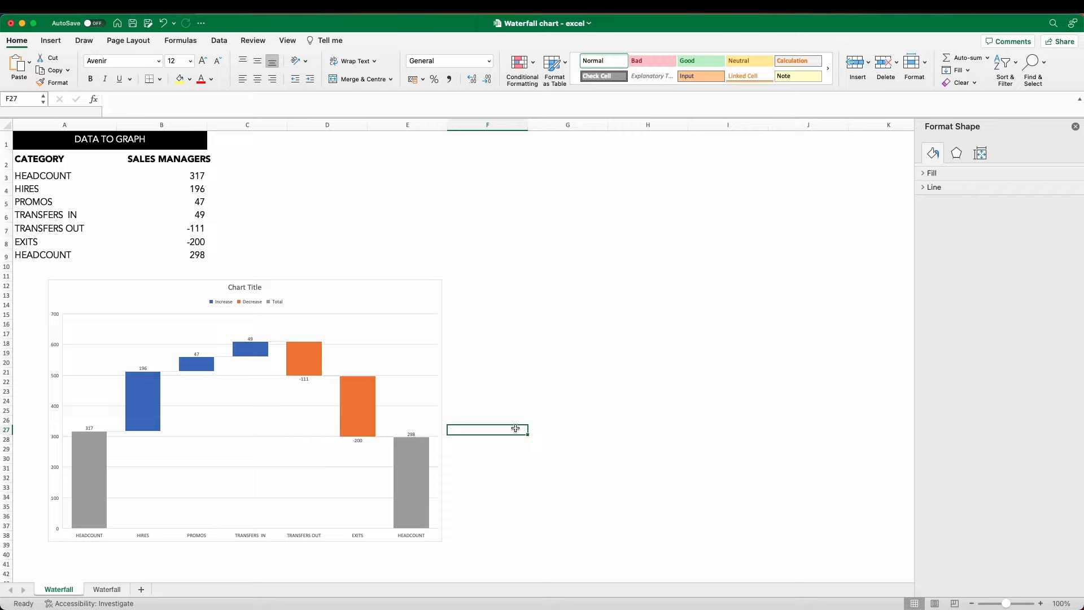
{"action": "mouse_move", "coordinate": [487, 482]}
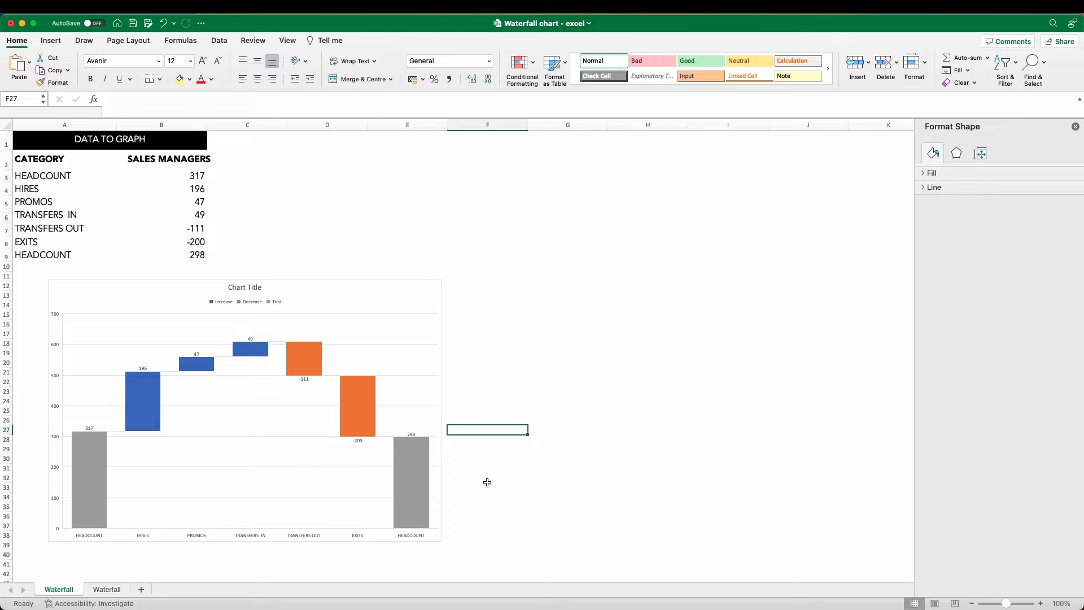
{"action": "mouse_move", "coordinate": [455, 360]}
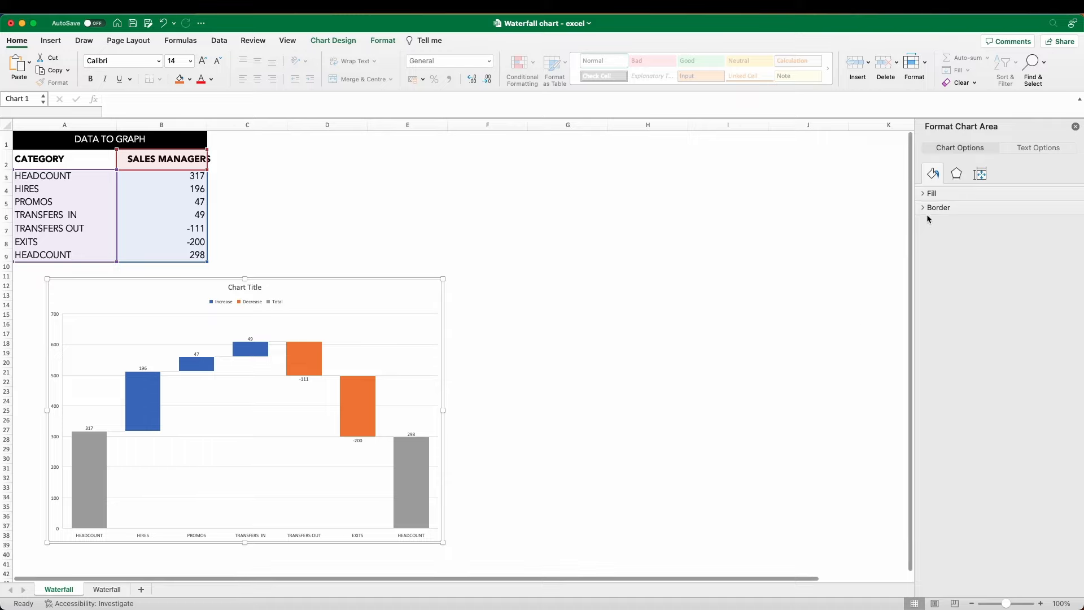
Delete the chart title, legend, vertical axis, gridlines and value labels from the waterfall.
{"action": "left_click", "coordinate": [938, 208]}
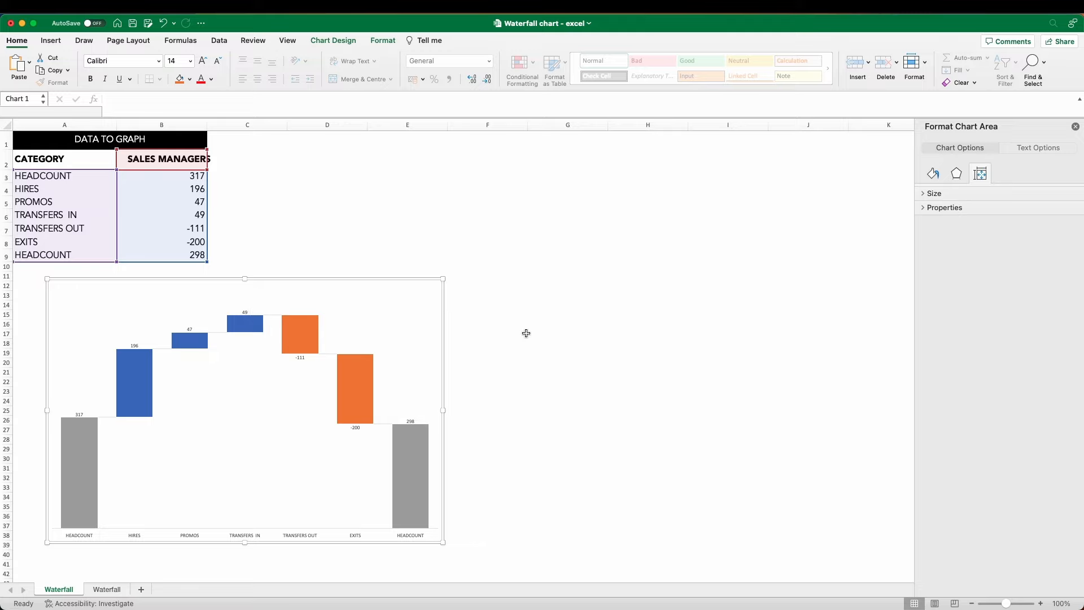
{"action": "left_click", "coordinate": [568, 334]}
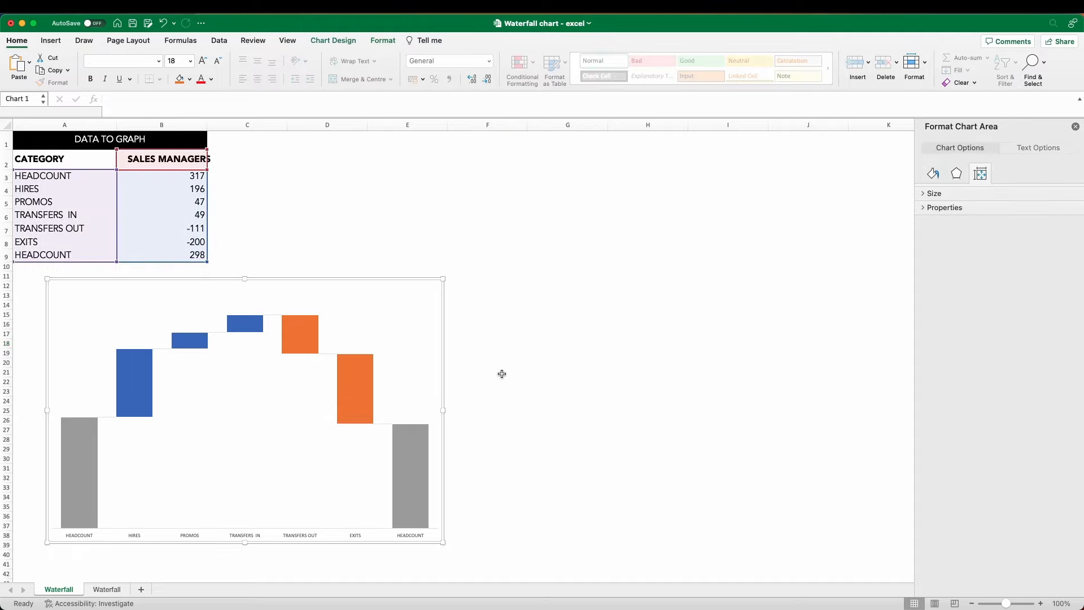
{"action": "left_click", "coordinate": [488, 372]}
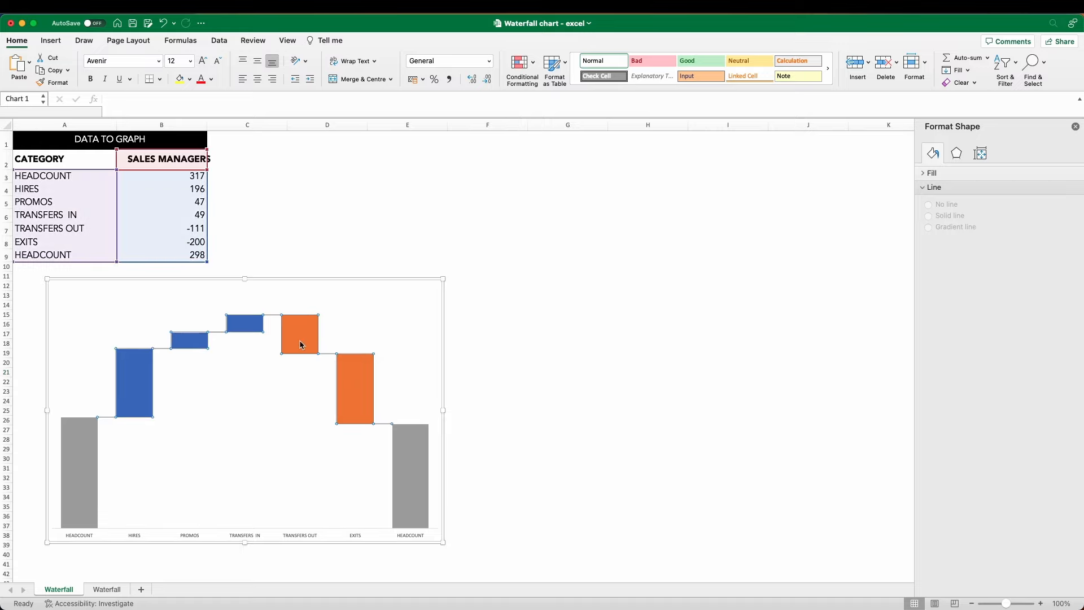
Bring up Format Data Series for the waterfall bars via the right-click menu.
{"action": "right_click", "coordinate": [298, 336]}
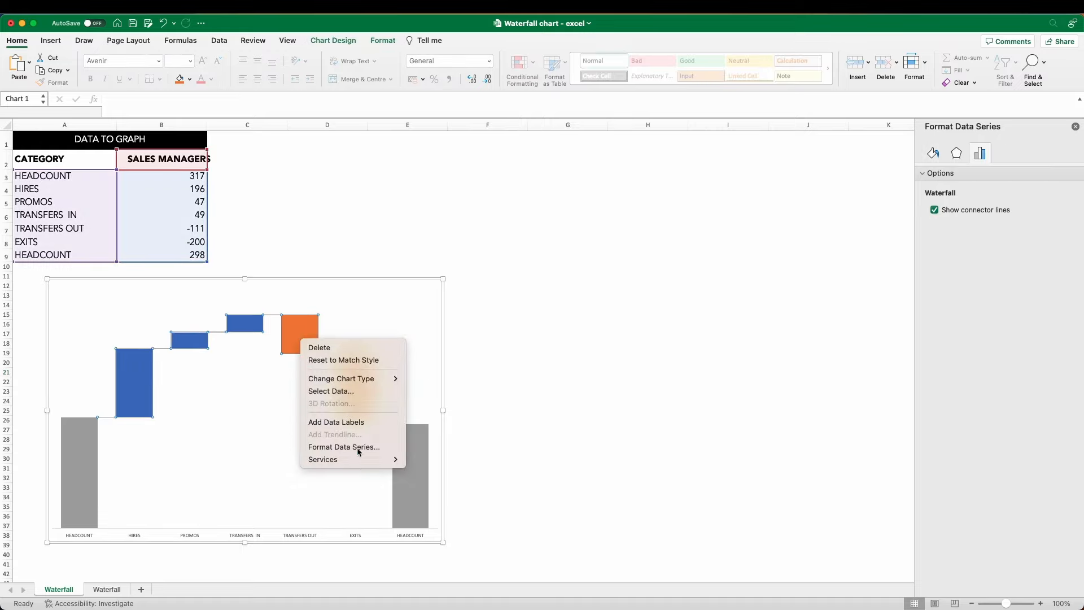
{"action": "left_click", "coordinate": [343, 447]}
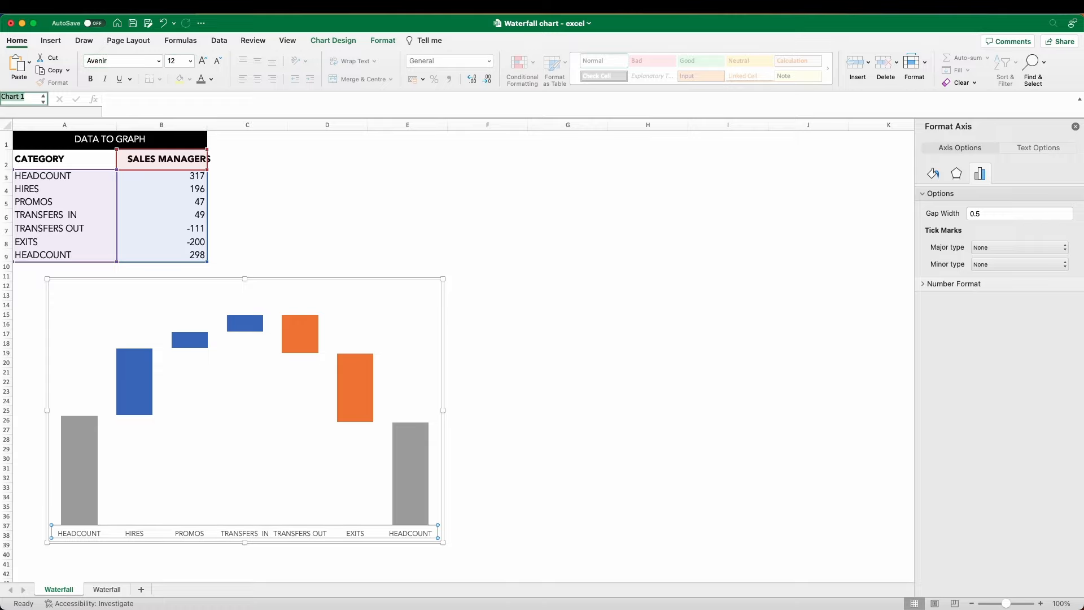
{"action": "mouse_move", "coordinate": [526, 401]}
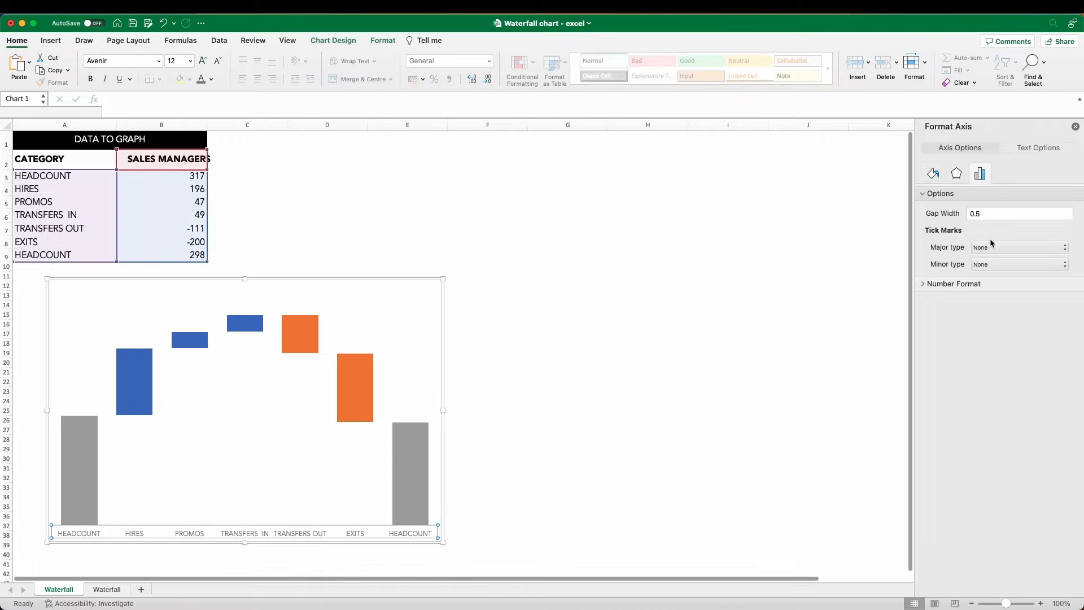
Give the category axis outside major tick marks and set the bars' gap width to 0.4.
{"action": "left_click", "coordinate": [1017, 247]}
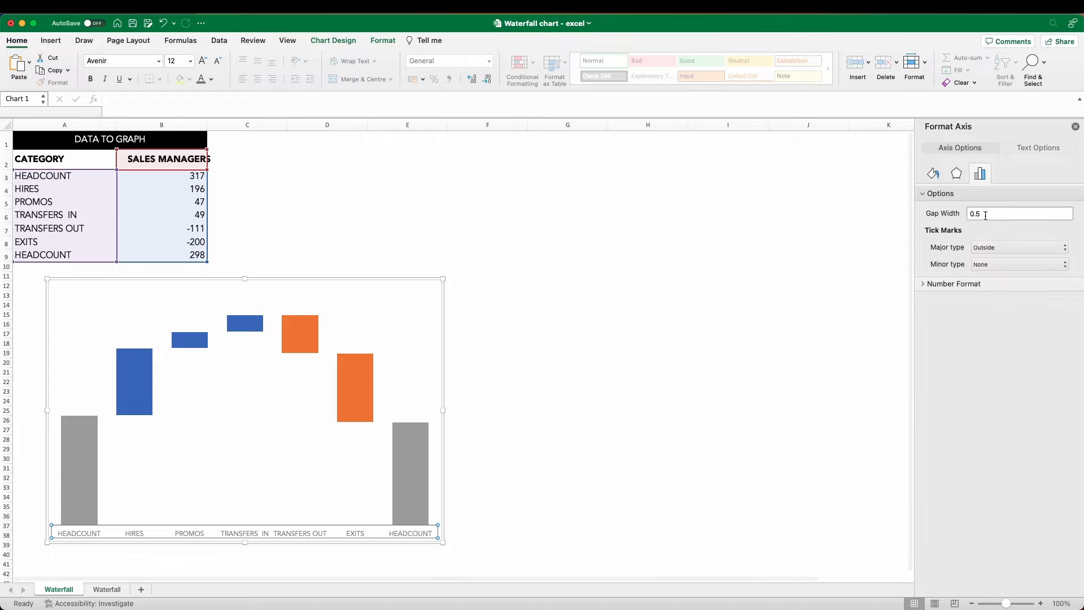
{"action": "type", "text": "0.4"}
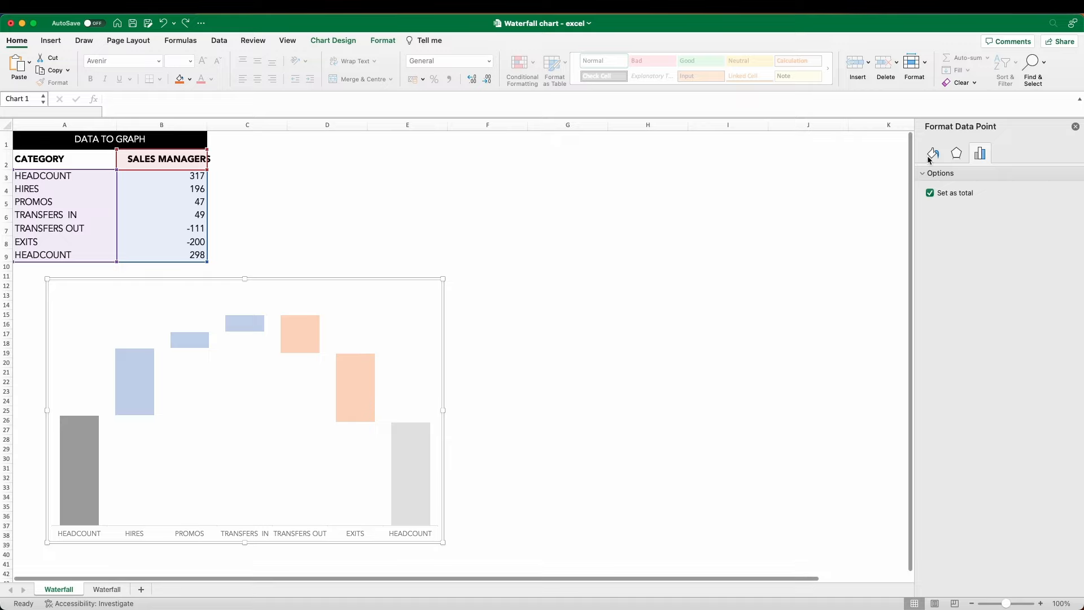
Fill the starting HEADCOUNT bar solid dark and the HIRES bar blue.
{"action": "left_click", "coordinate": [933, 152]}
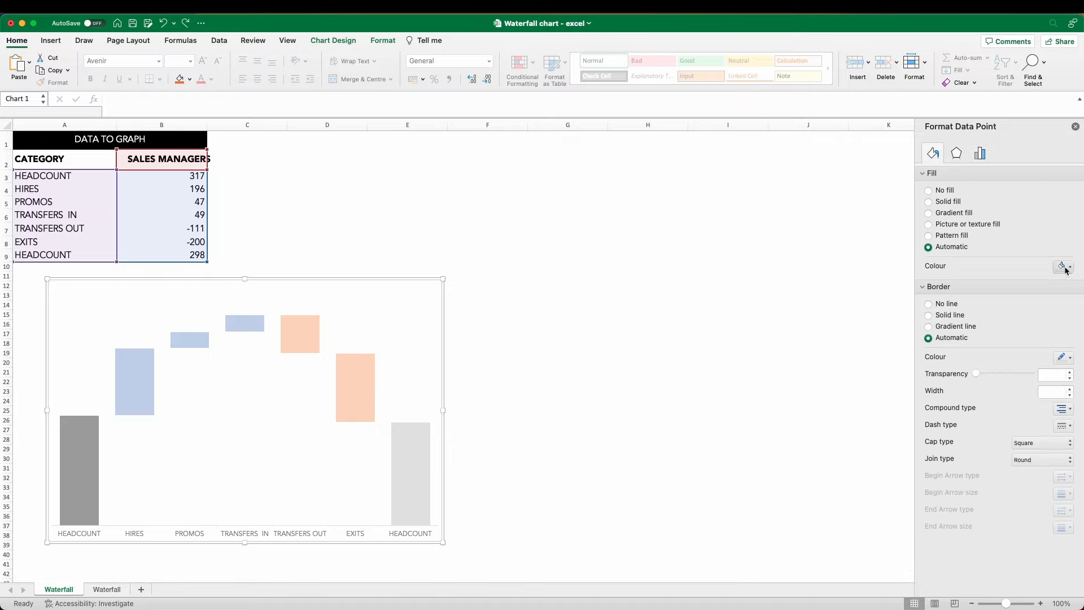
{"action": "left_click", "coordinate": [929, 201]}
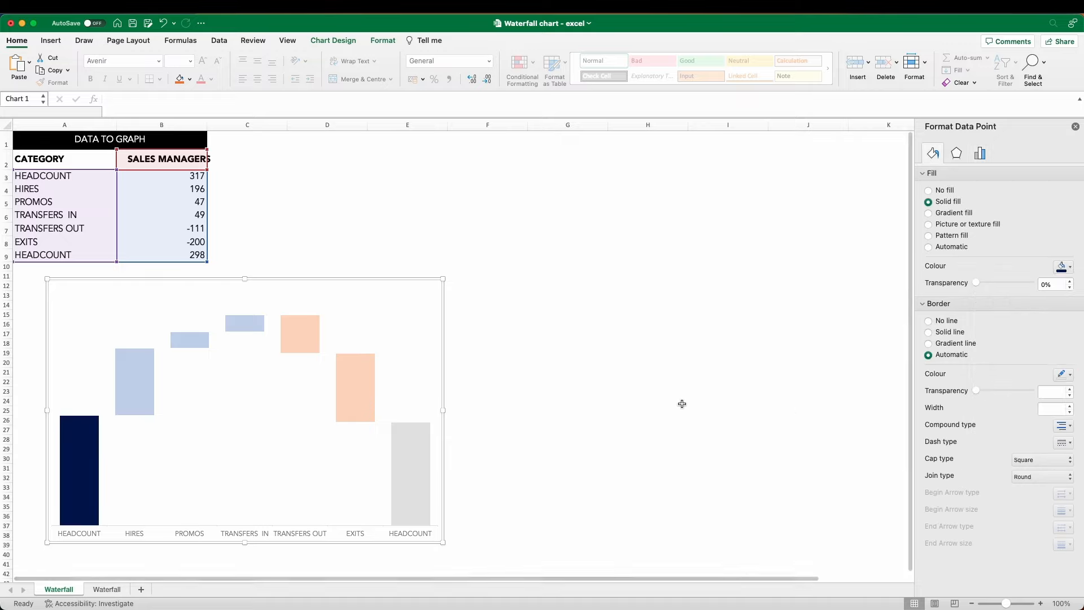
{"action": "left_click", "coordinate": [928, 246]}
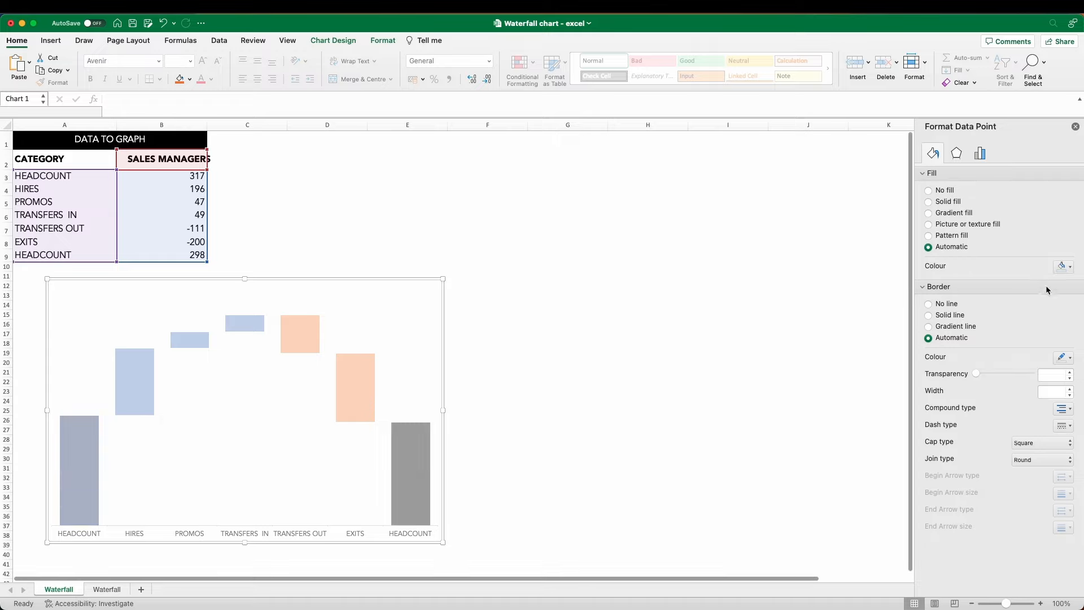
{"action": "left_click", "coordinate": [928, 201]}
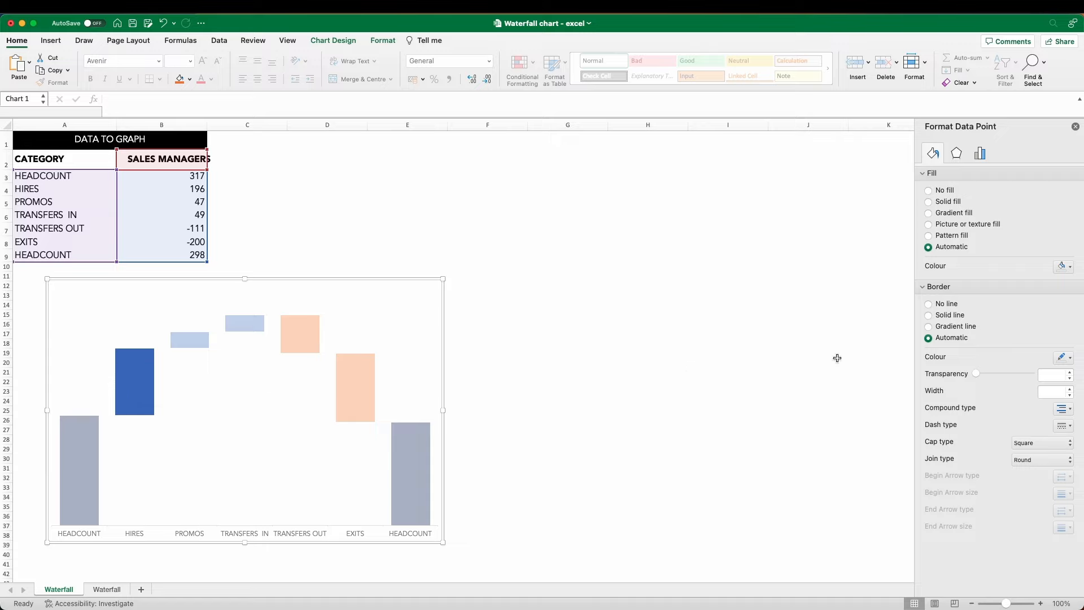
{"action": "left_click", "coordinate": [1064, 266]}
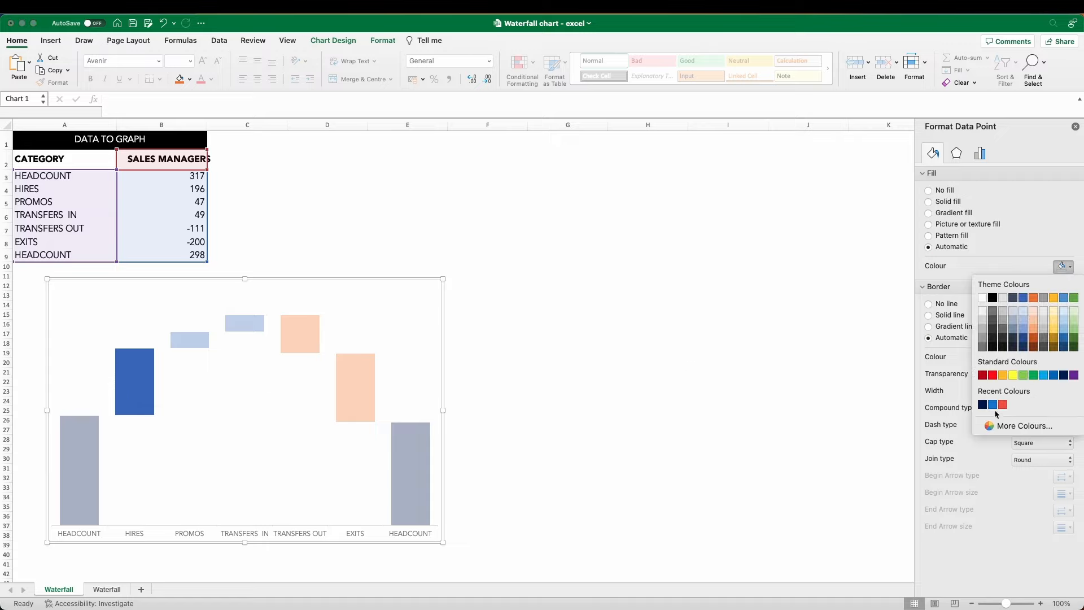
Fill TRANSFERS IN blue and TRANSFERS OUT red, moving on to the EXITS bar.
{"action": "left_click", "coordinate": [982, 404]}
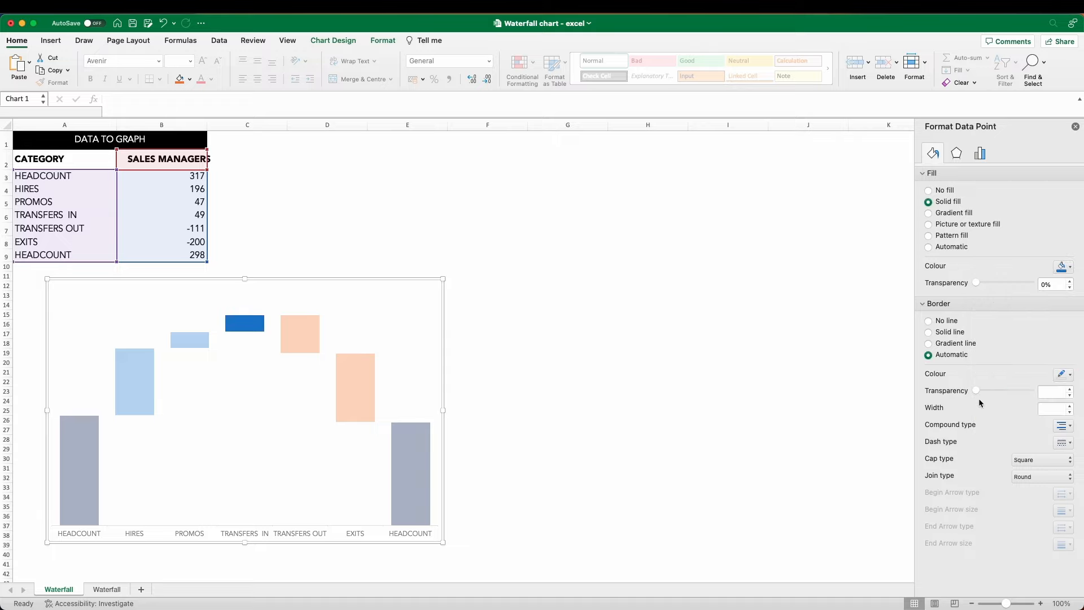
{"action": "left_click", "coordinate": [929, 246]}
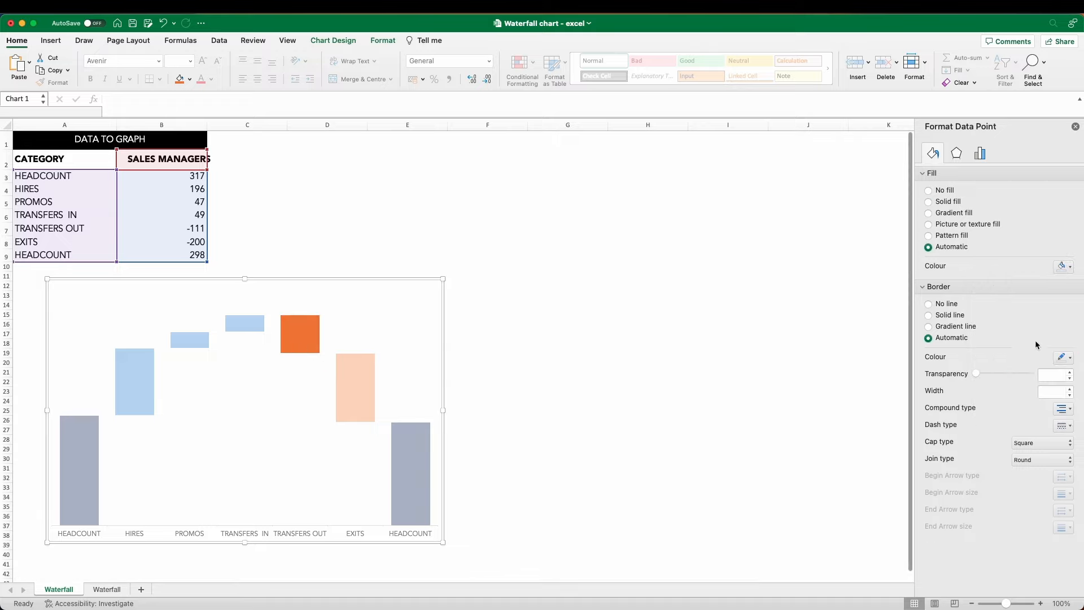
{"action": "left_click", "coordinate": [928, 201]}
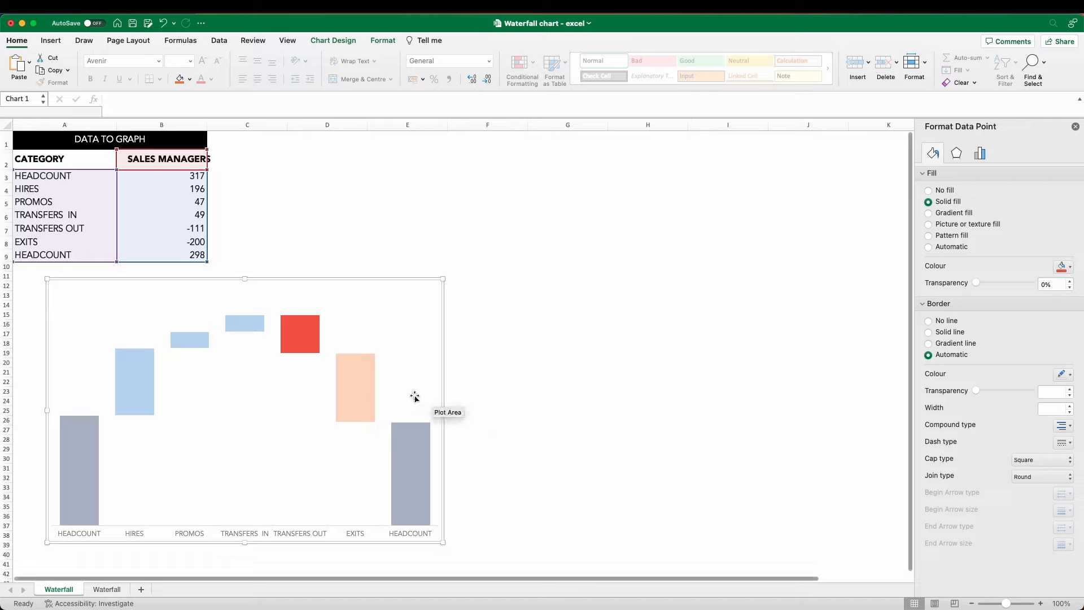
{"action": "left_click", "coordinate": [1064, 267]}
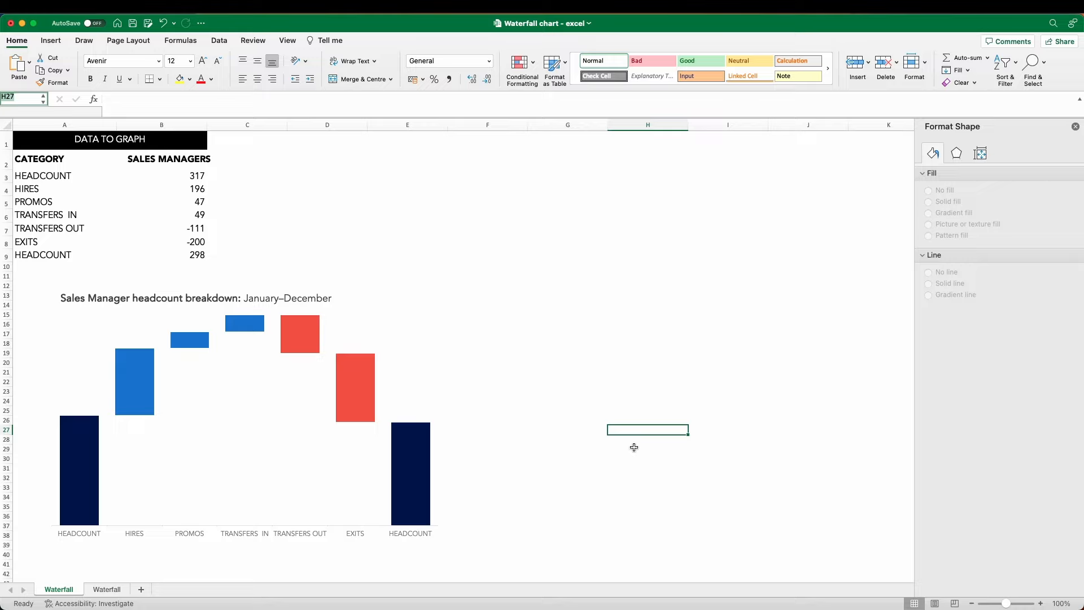
{"action": "mouse_move", "coordinate": [649, 445]}
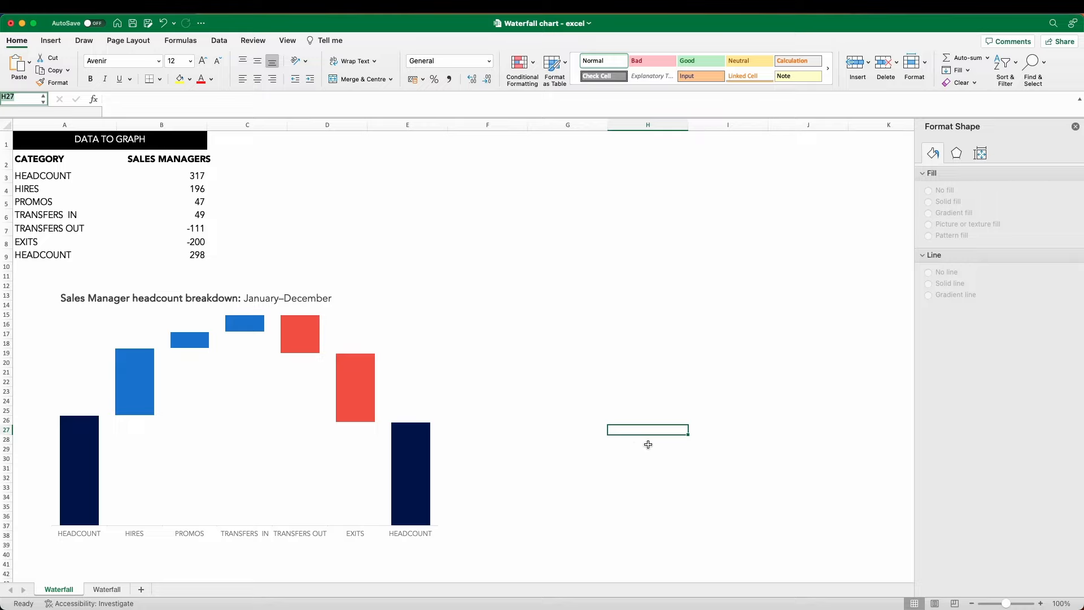
{"action": "mouse_move", "coordinate": [79, 470]}
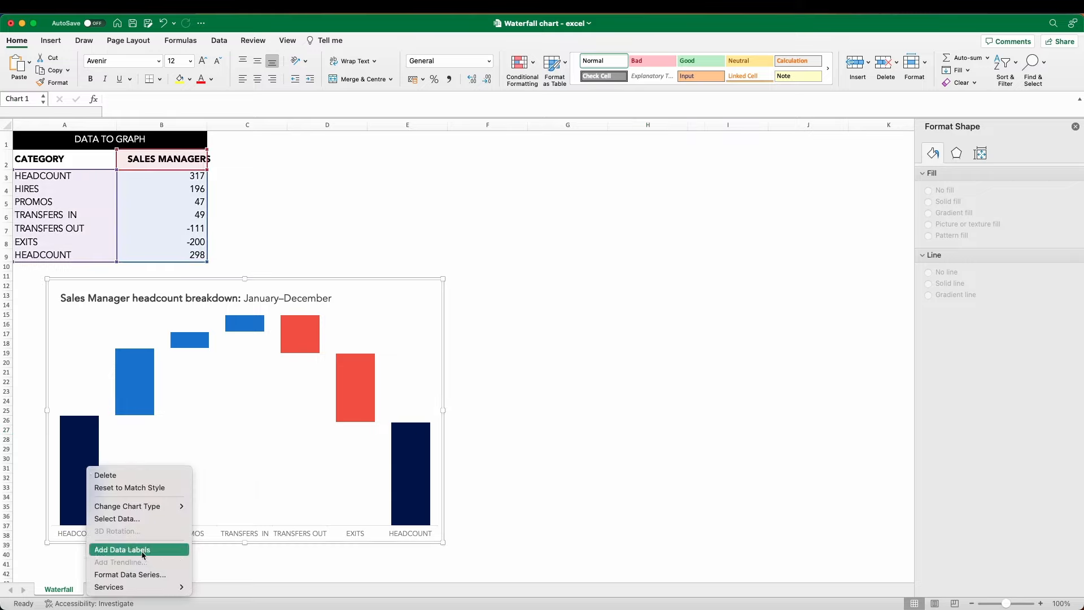
Add value data labels to the waterfall bar series.
{"action": "left_click", "coordinate": [122, 550]}
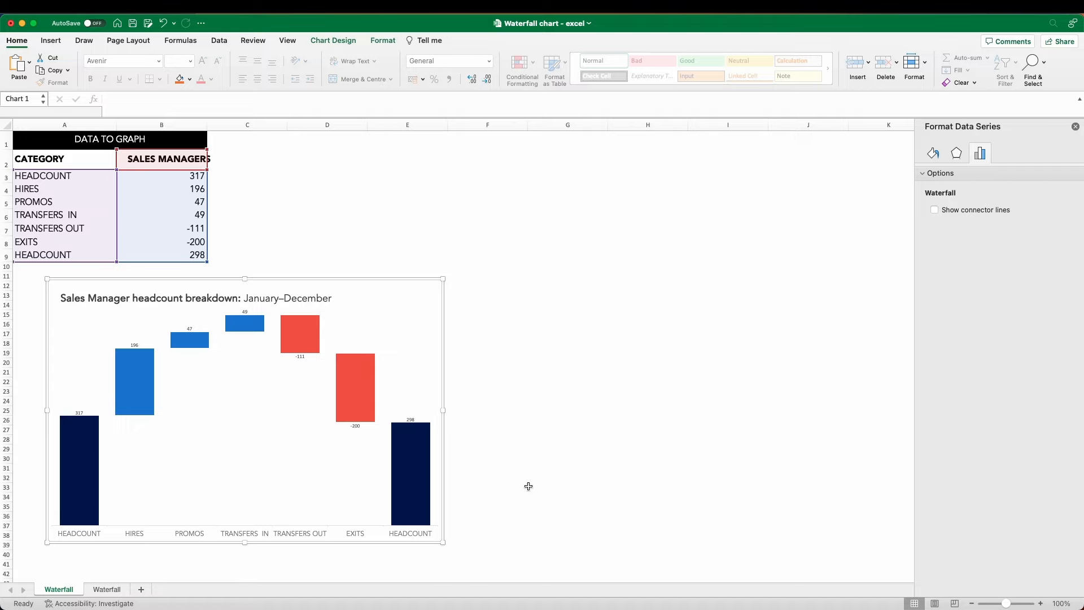
{"action": "mouse_move", "coordinate": [79, 414]}
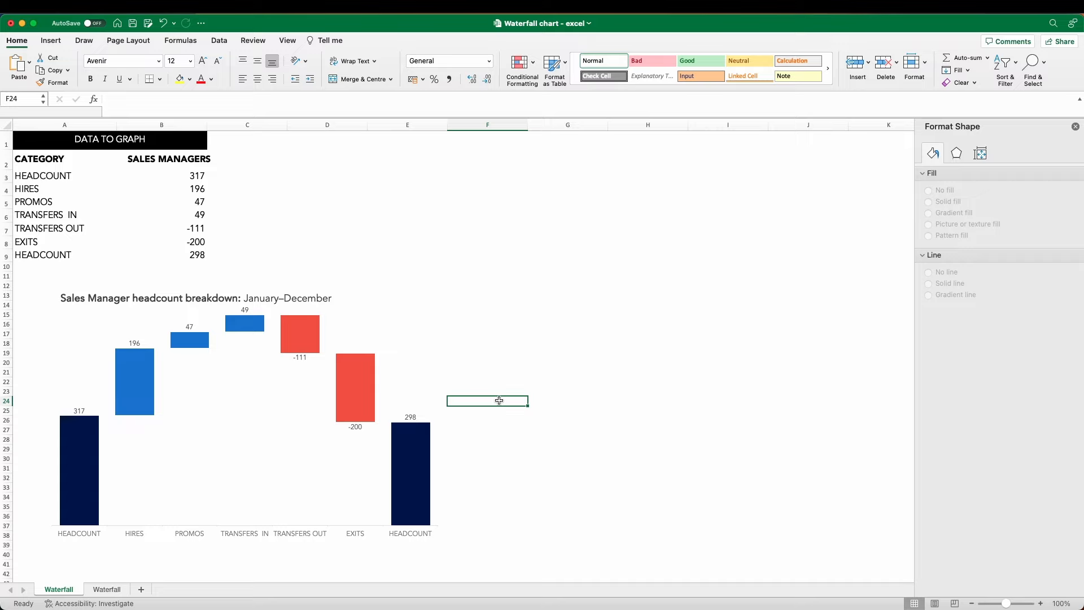
{"action": "mouse_move", "coordinate": [286, 359]}
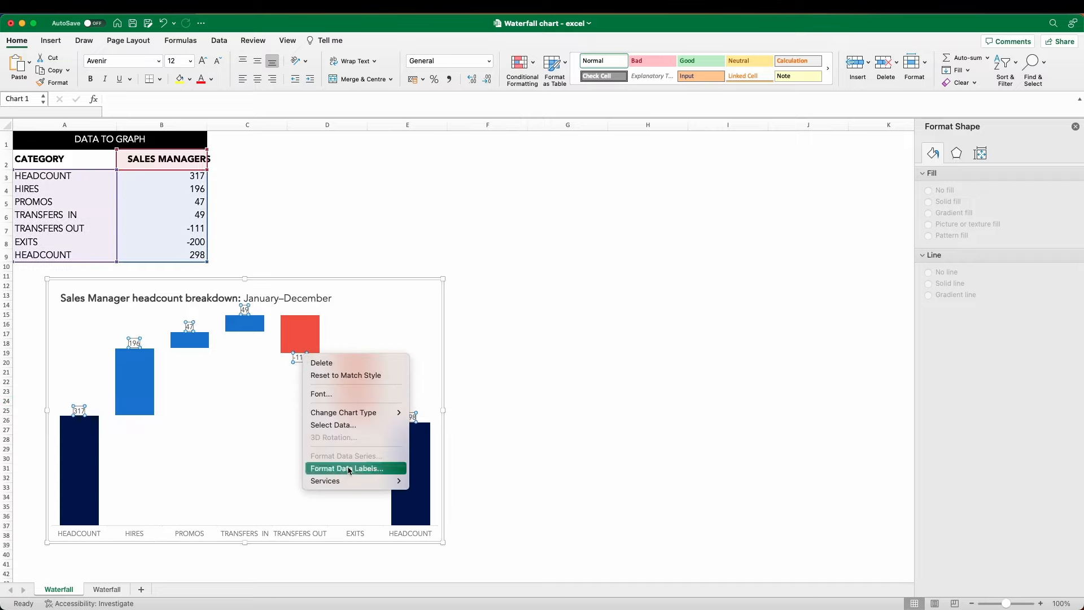
Set the data labels' number format to Number with 0 decimal places.
{"action": "left_click", "coordinate": [346, 468]}
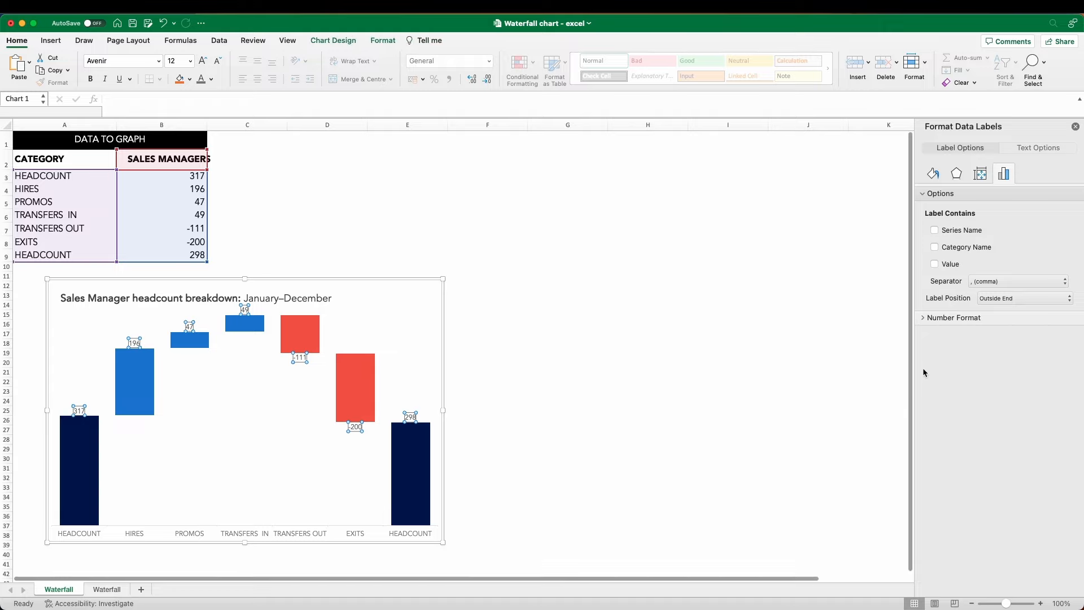
{"action": "left_click", "coordinate": [956, 317]}
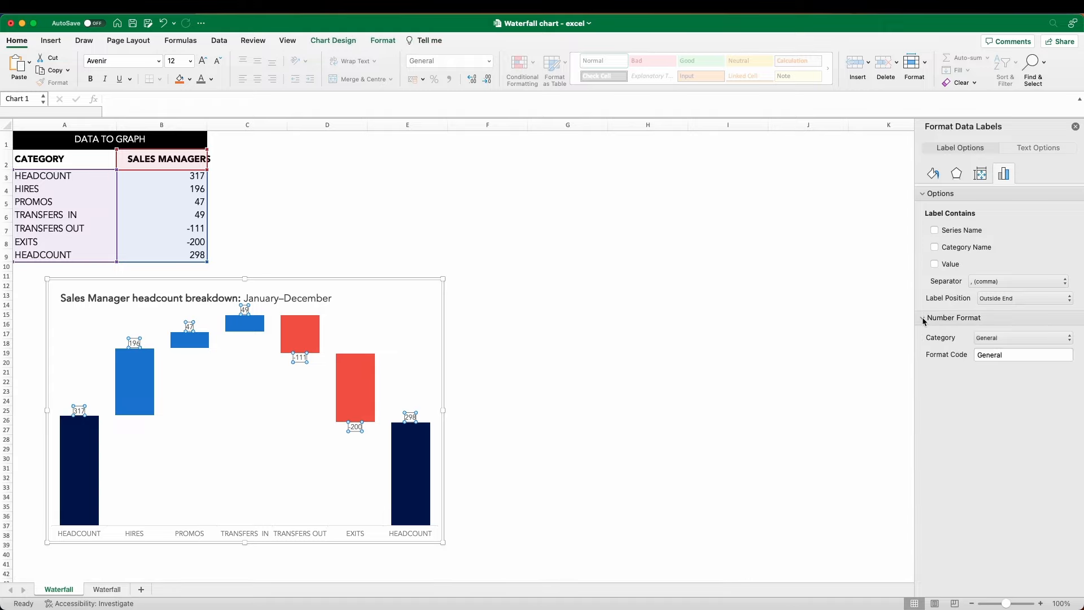
{"action": "left_click", "coordinate": [1023, 337]}
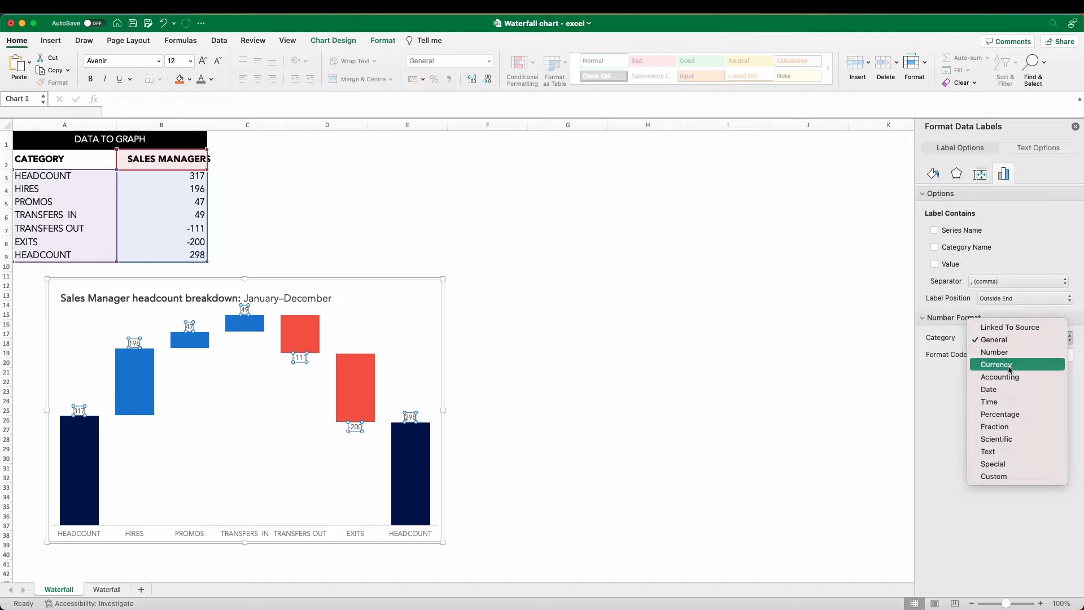
{"action": "left_click", "coordinate": [994, 352]}
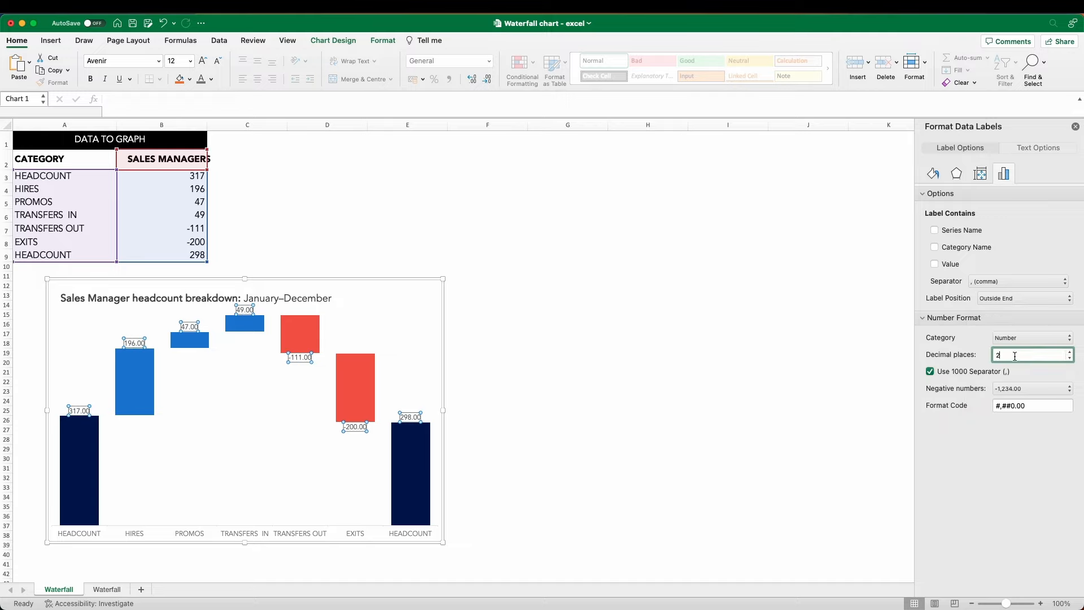
{"action": "type", "text": "0"}
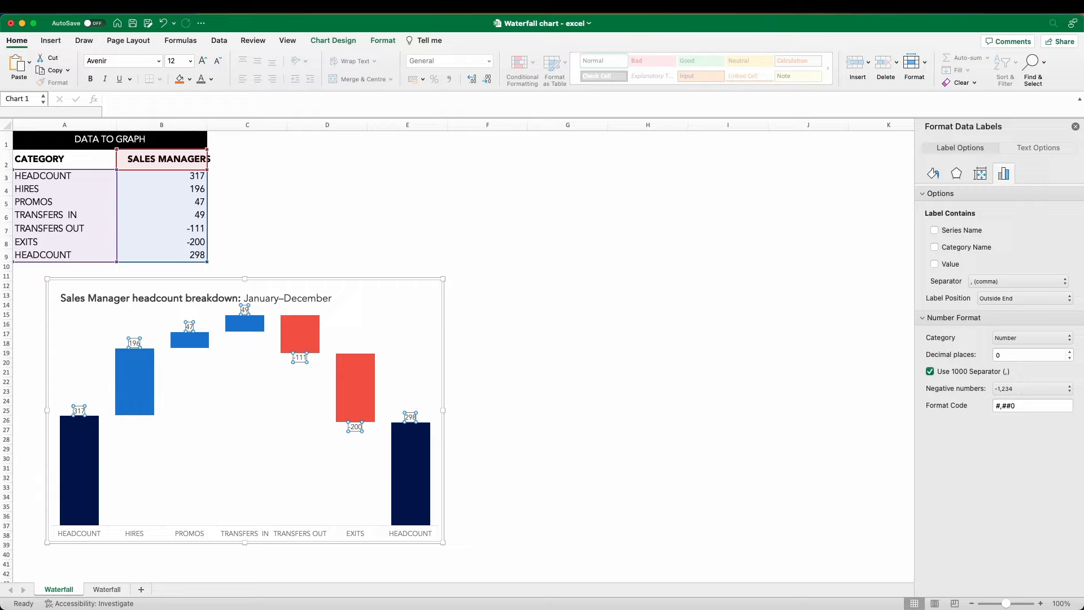
{"action": "left_click", "coordinate": [1032, 406]}
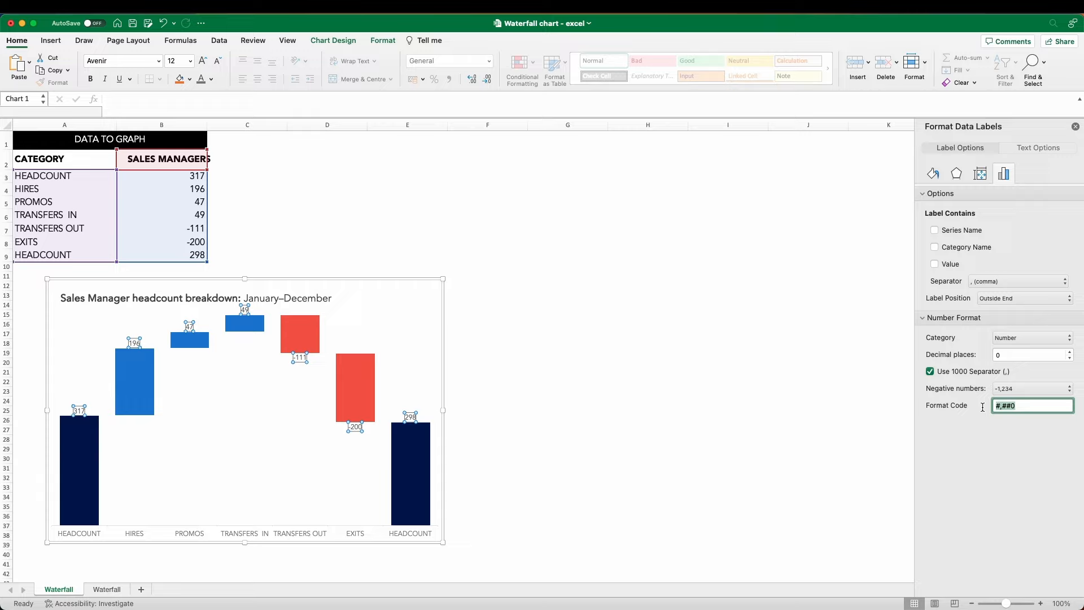
Change the labels' format code to #,##0;#,##0 so decreases read 111 and 200.
{"action": "left_click", "coordinate": [1030, 405]}
{"action": "type", "text": ";"}
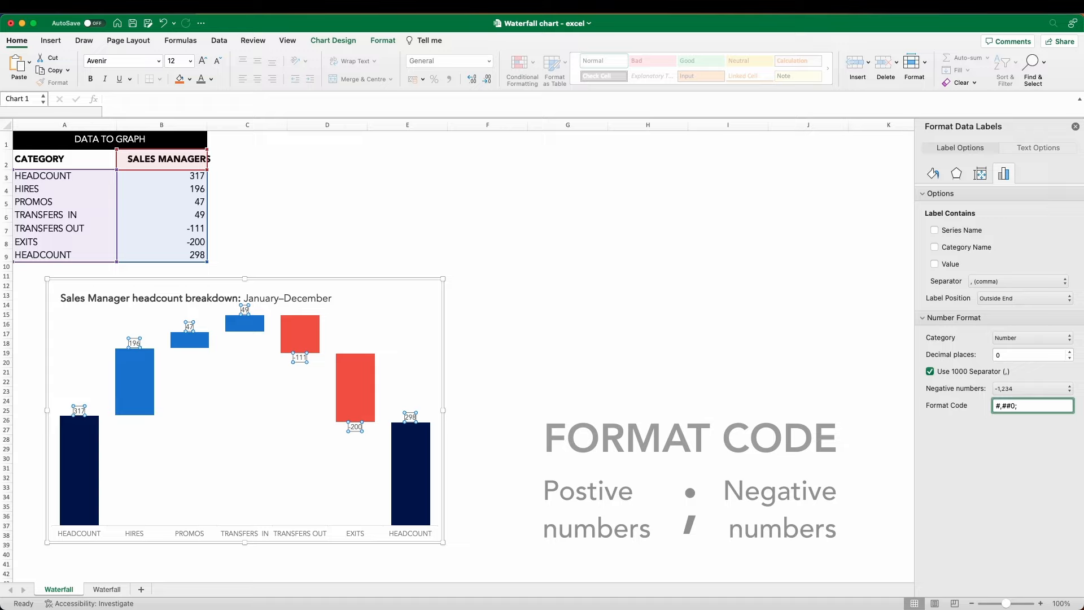
{"action": "type", "text": "#,##0;#,##0"}
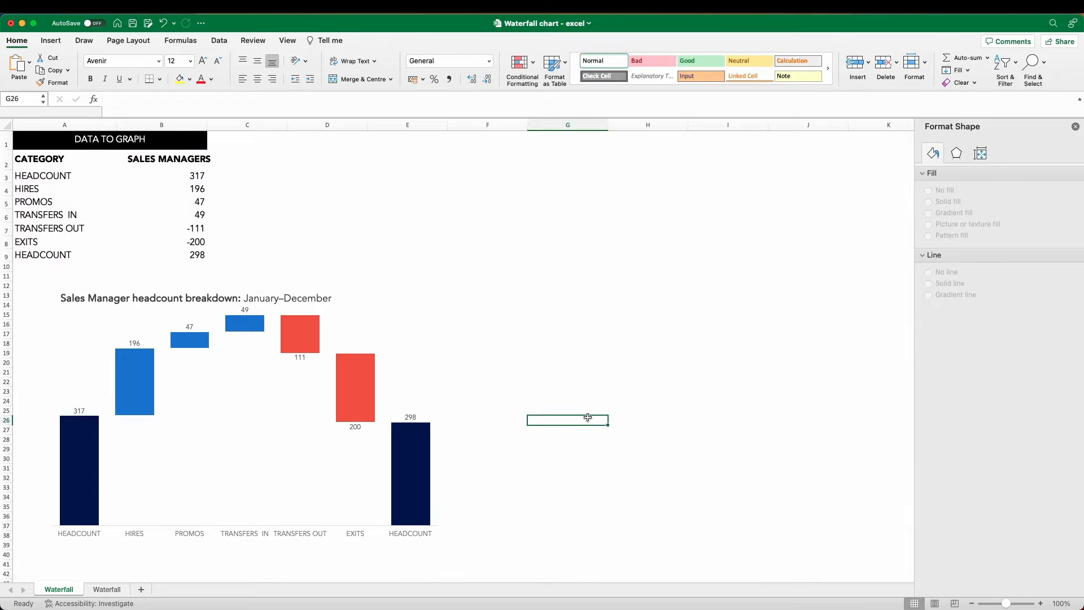
{"action": "left_click", "coordinate": [488, 400]}
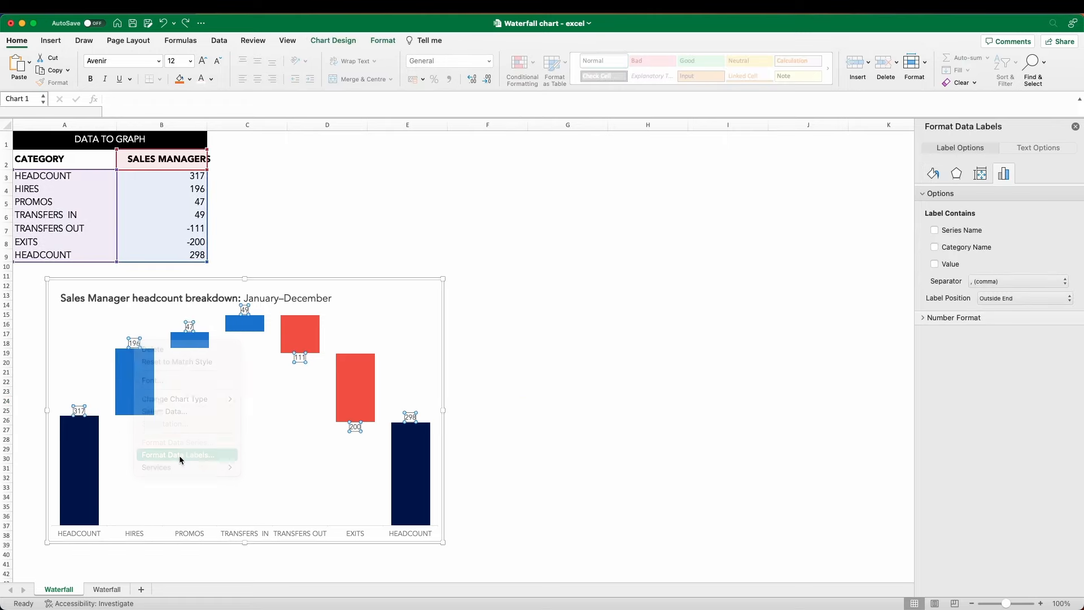
Set Label Position to Inside End for the change bars and both HEADCOUNT total labels.
{"action": "left_click", "coordinate": [1026, 298]}
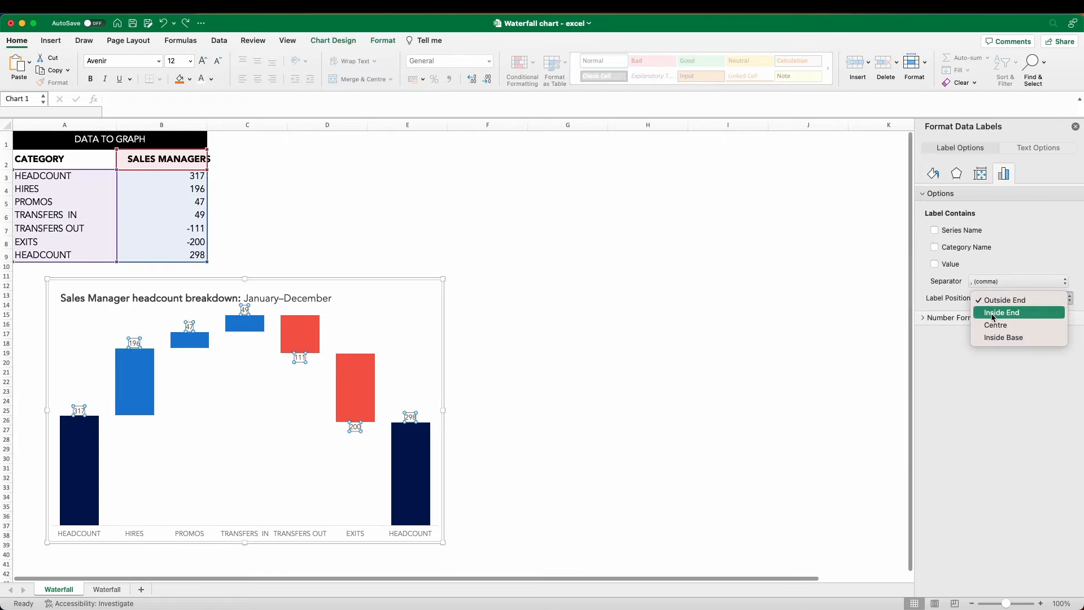
{"action": "left_click", "coordinate": [995, 325]}
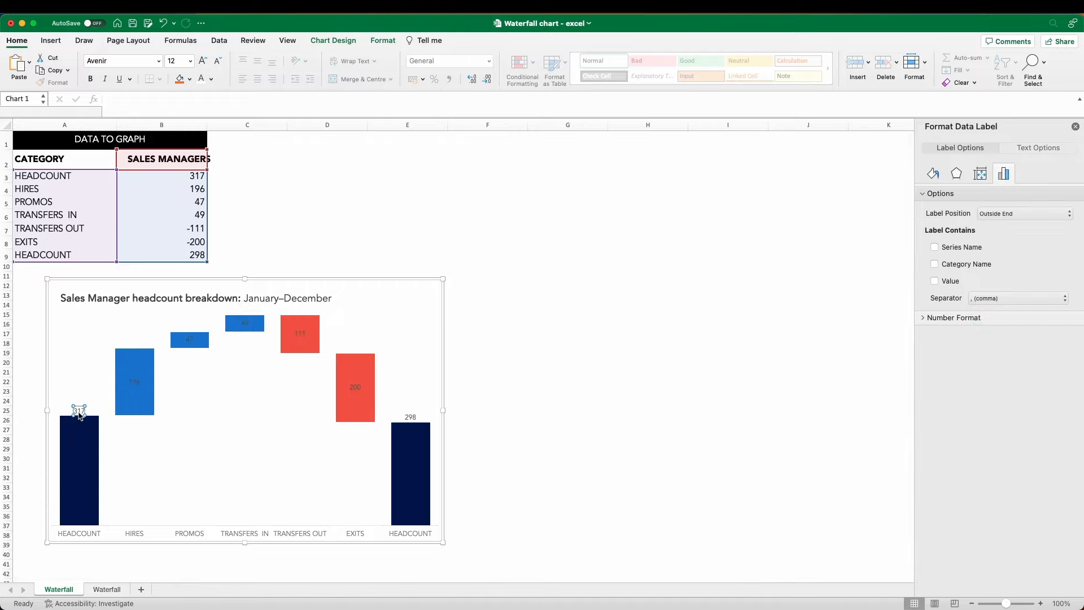
{"action": "left_click", "coordinate": [1023, 214]}
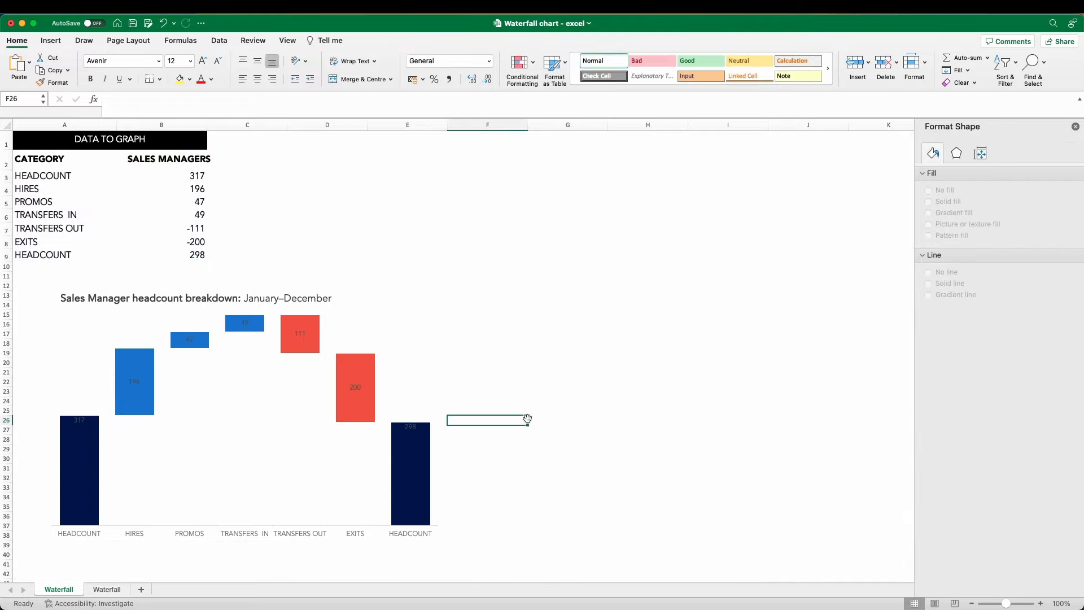
{"action": "mouse_move", "coordinate": [329, 414]}
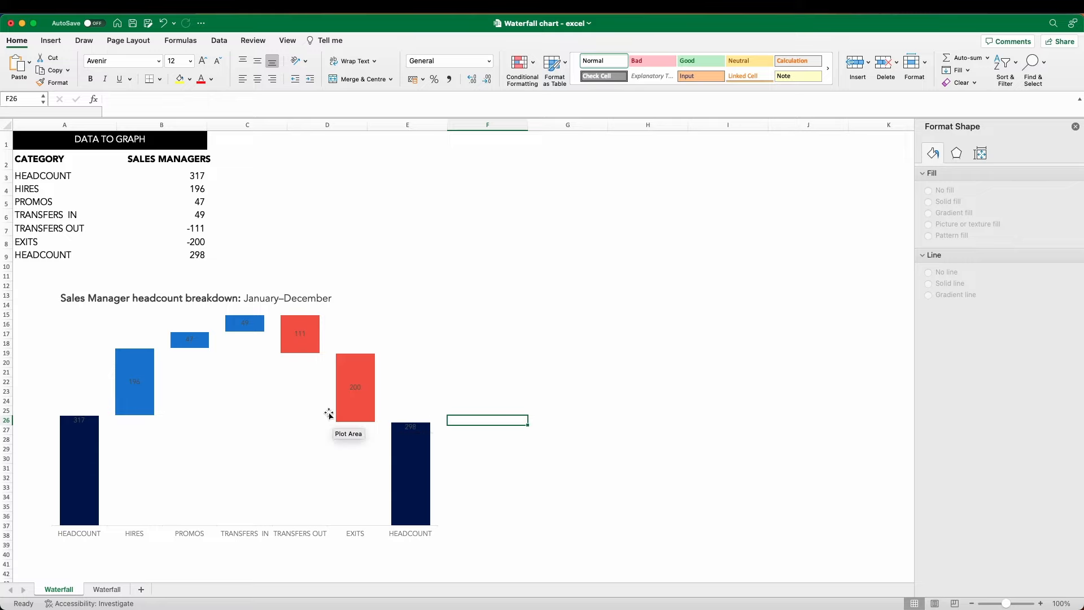